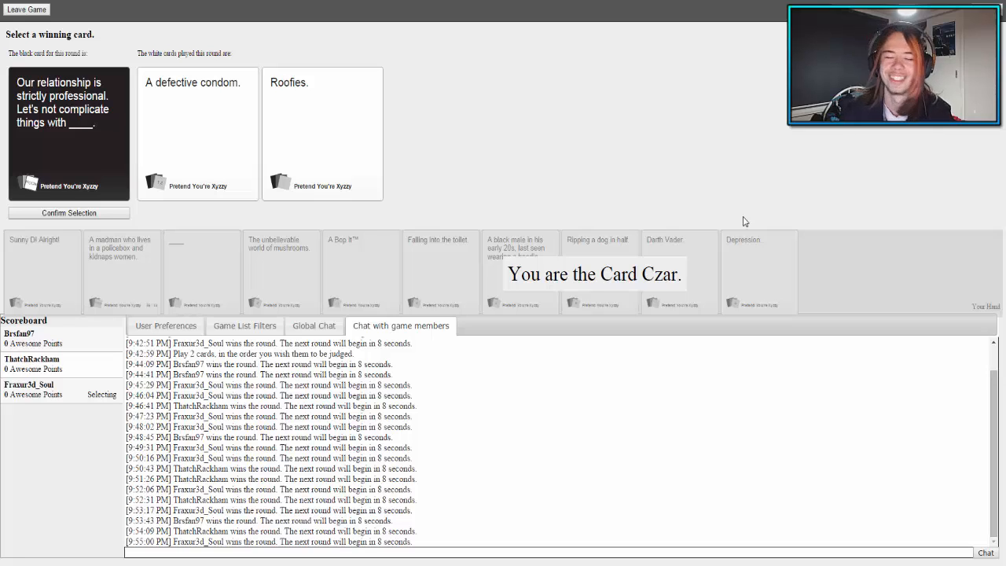
# - Award the round to the funniest answer for the strictly-professional black card
pyautogui.click(322, 133)
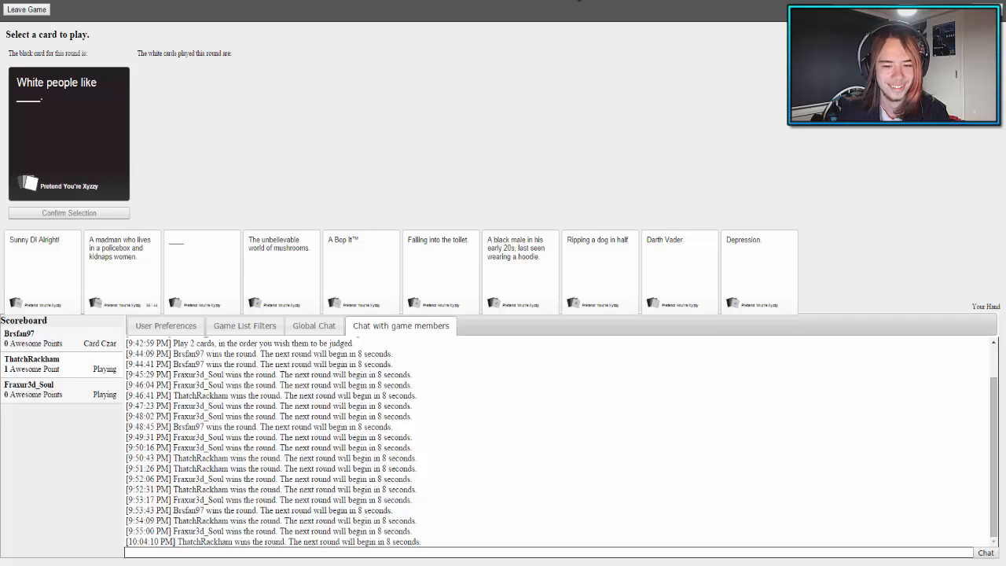
pyautogui.moveTo(579, 36)
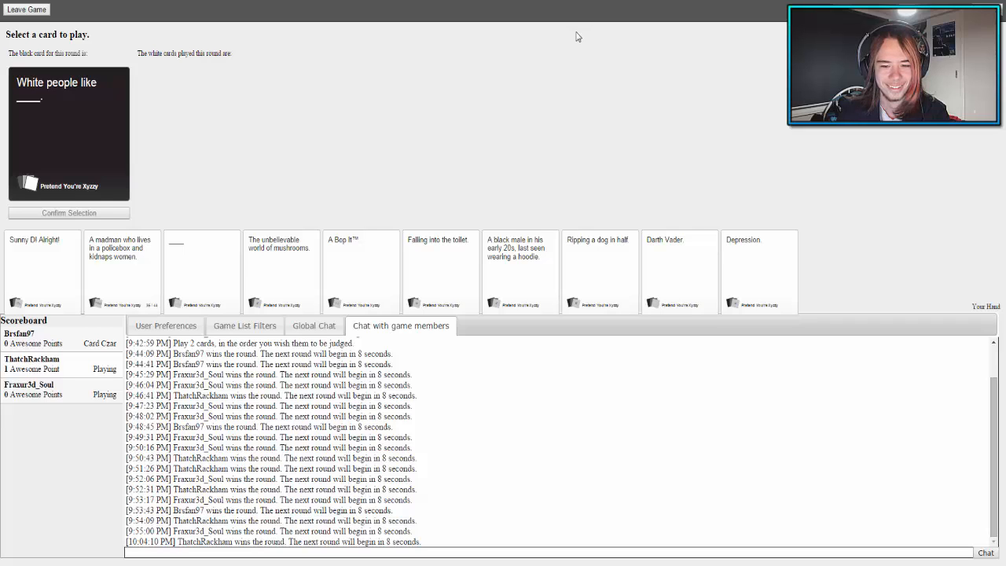
pyautogui.moveTo(541, 204)
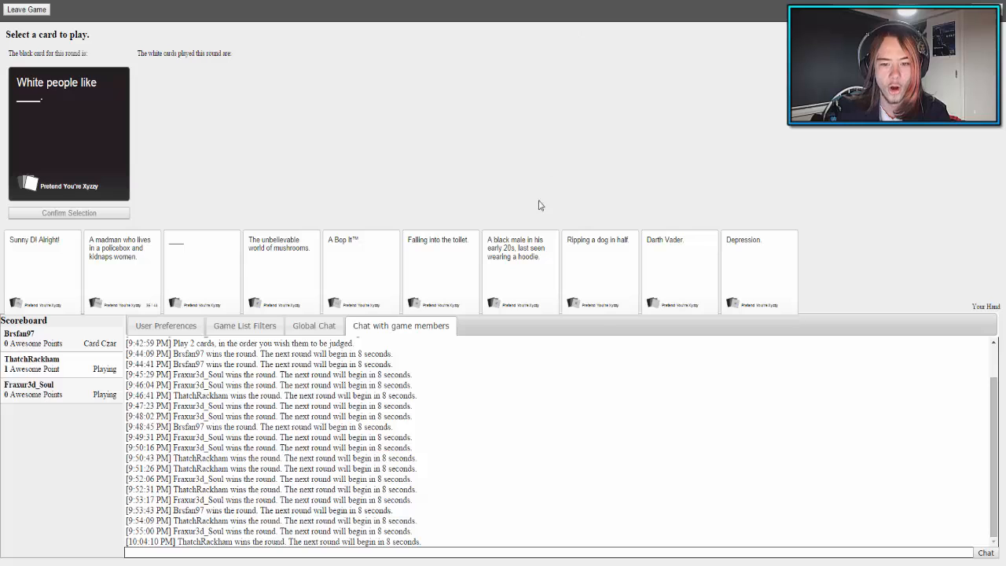
# - Submit the 'black male in his early 20s, last seen wearing a hoodie' card for 'White people like ___'
pyautogui.click(520, 271)
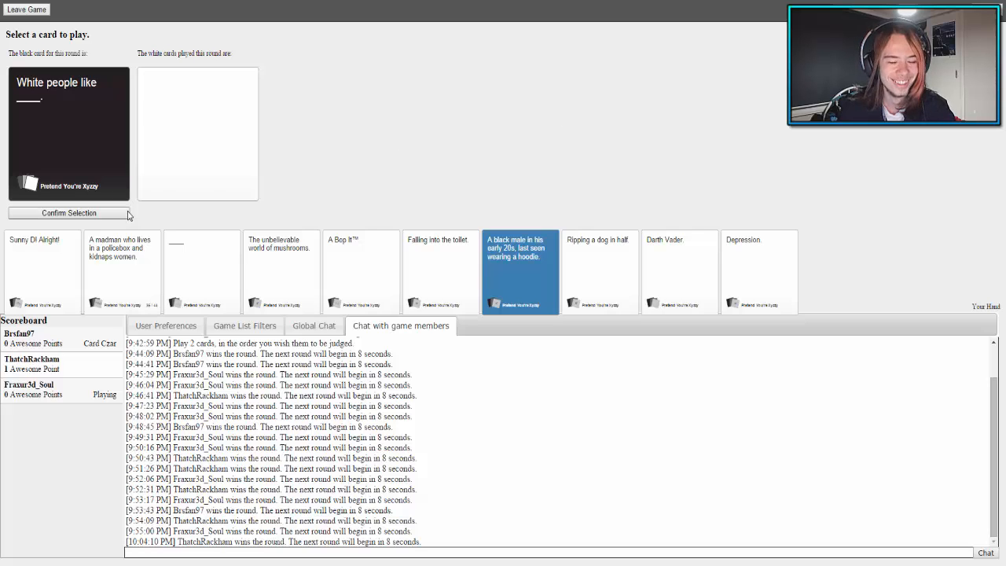
pyautogui.click(69, 213)
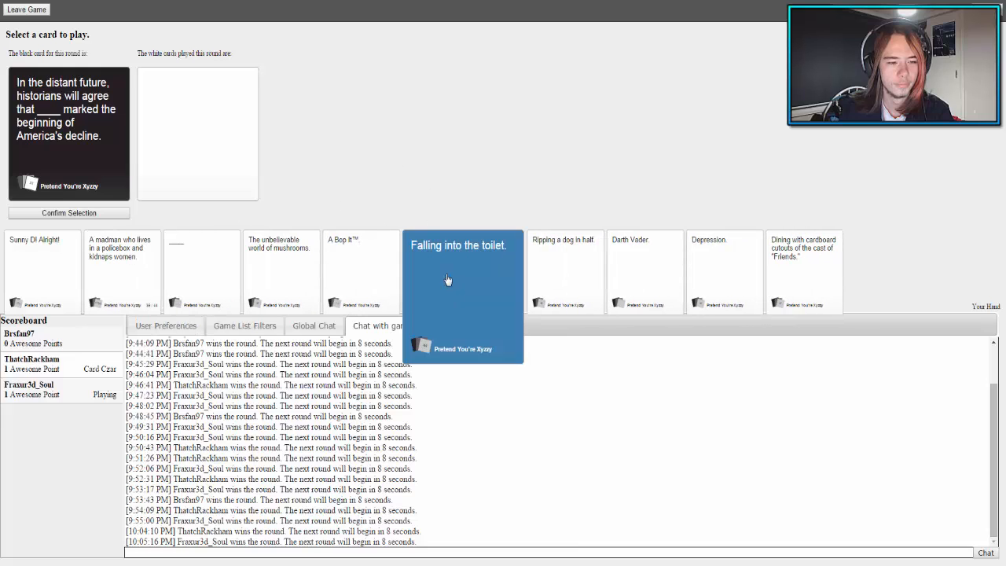
# - Submit 'Falling into the toilet.' as the answer to the America's-decline card
pyautogui.click(463, 295)
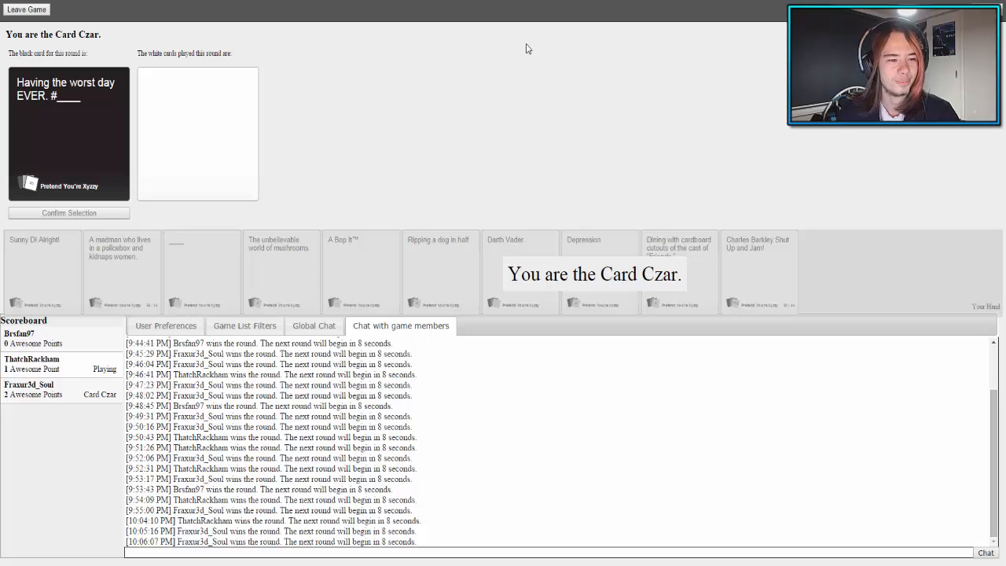
# - Award the 'worst day EVER' round to one of 'Being a terrible mother.' or 'Pumping out a baby every nine months.'
pyautogui.click(322, 134)
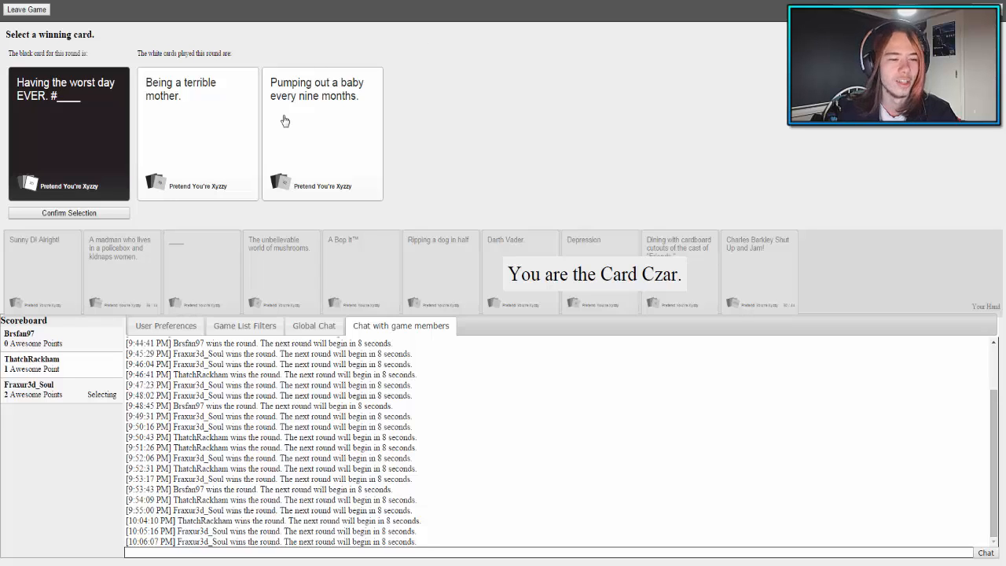
pyautogui.click(322, 133)
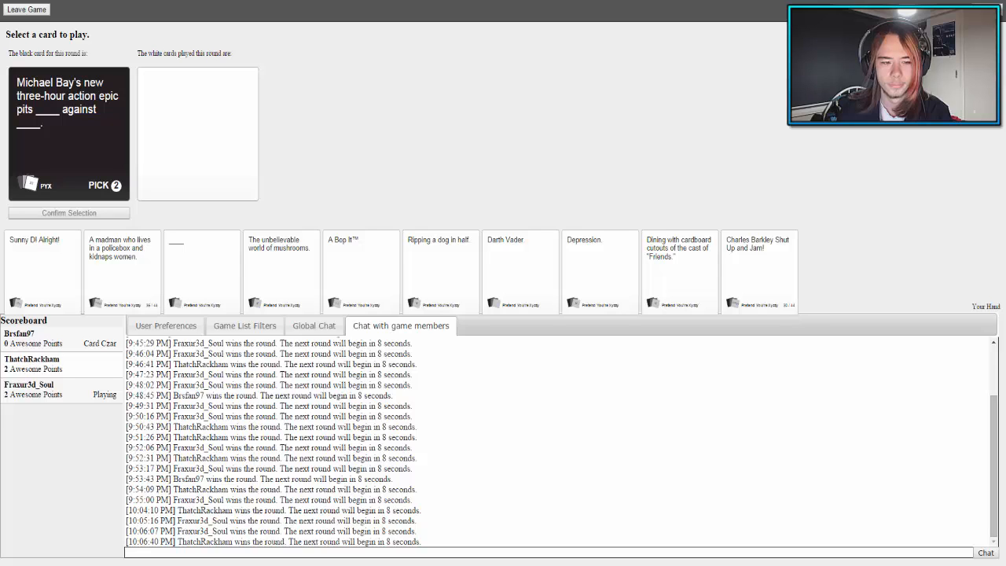
# - Play the policebox madman and Darth Vader cards into the Michael Bay pick-two blanks
pyautogui.click(123, 268)
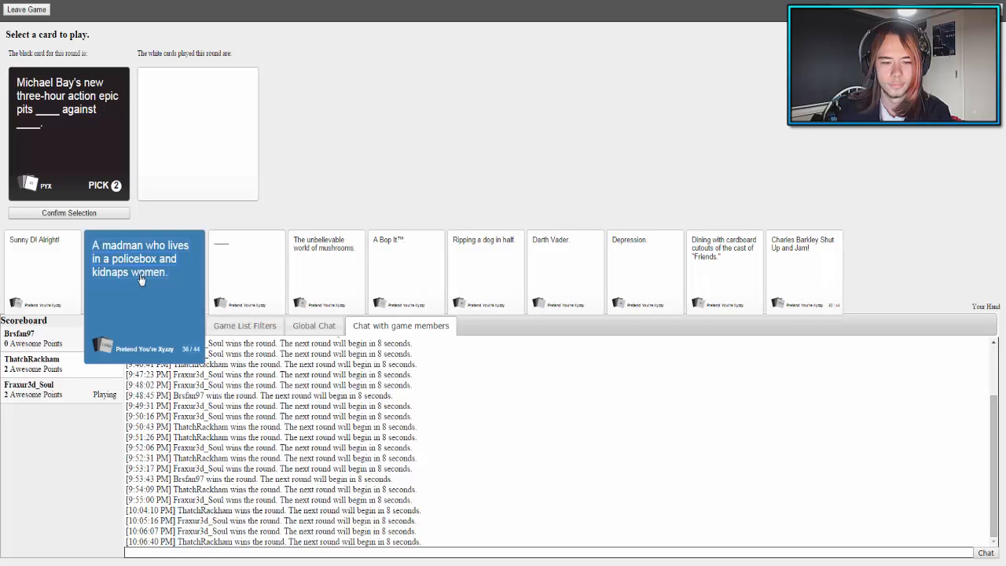
pyautogui.click(145, 267)
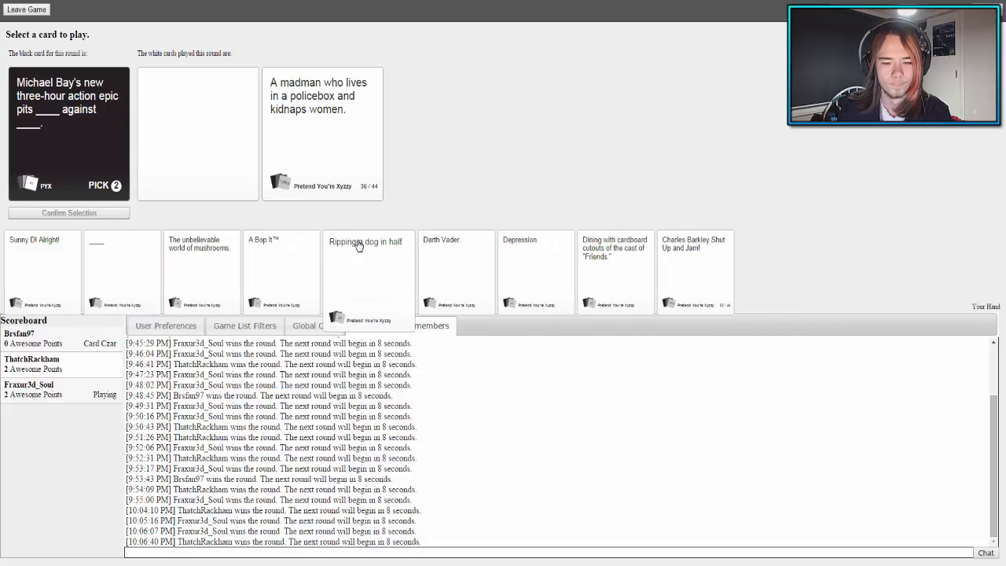
pyautogui.click(440, 270)
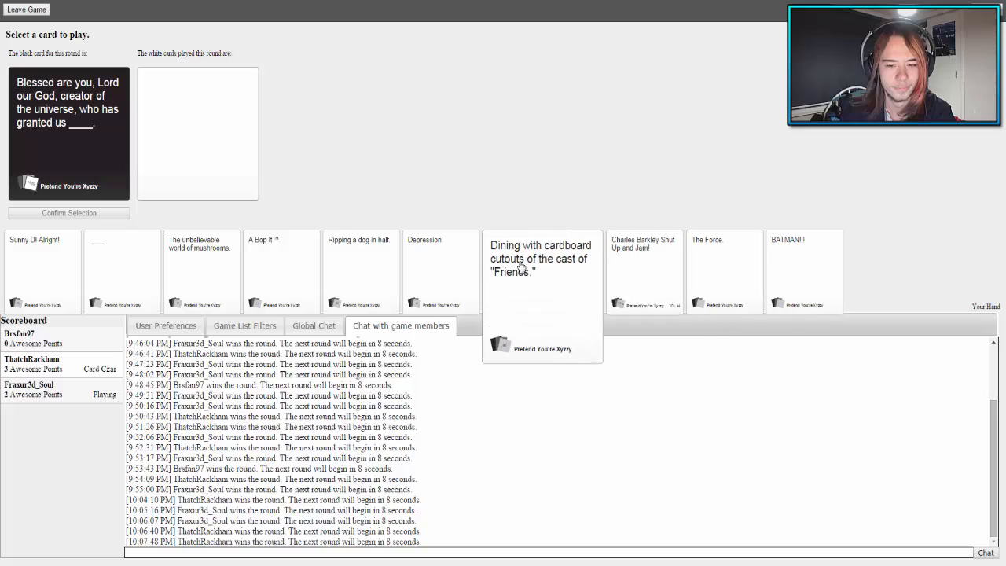
# - Submit 'Dining with cardboard cutouts of the cast of "Friends."' for the 'Blessed are you, Lord' card
pyautogui.click(541, 259)
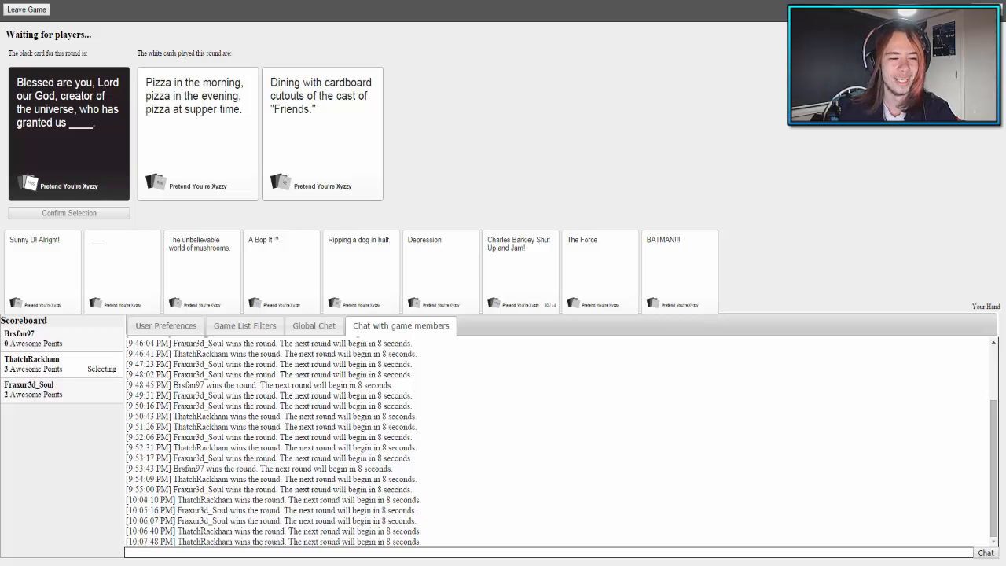
pyautogui.click(198, 134)
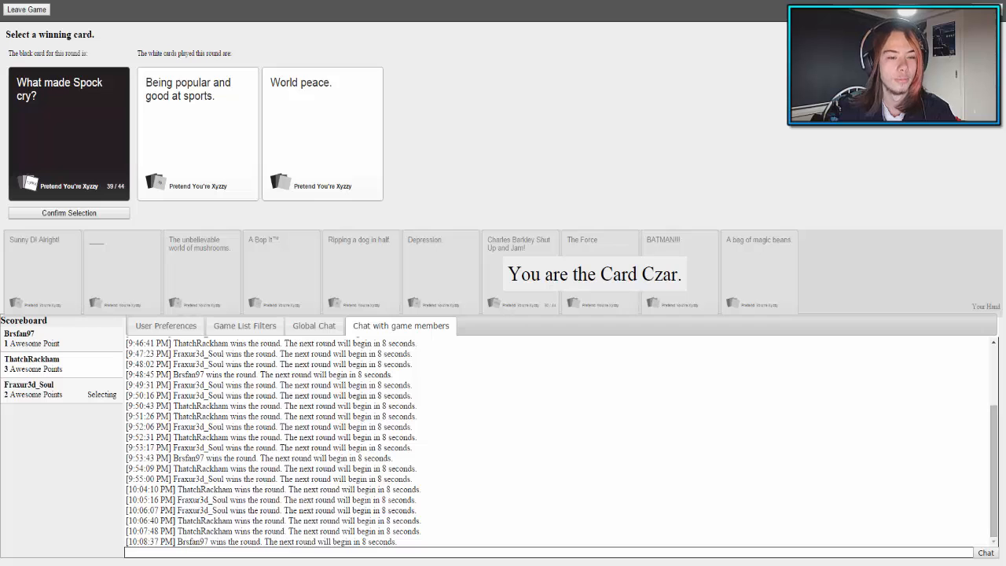
# - Award 'What made Spock cry?' to the winning card between 'Being popular and good at sports.' and 'World peace.'
pyautogui.click(322, 134)
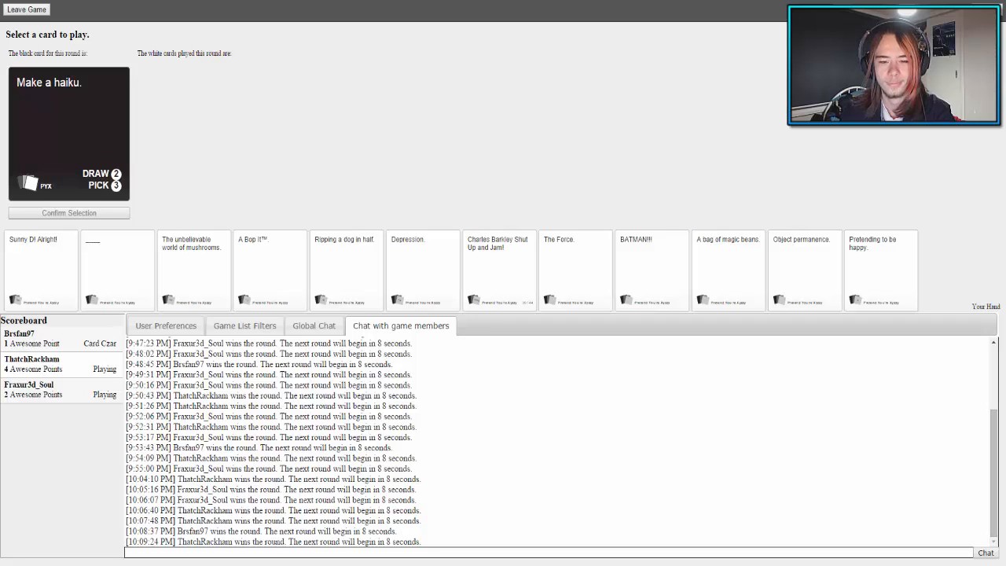
pyautogui.moveTo(575, 234)
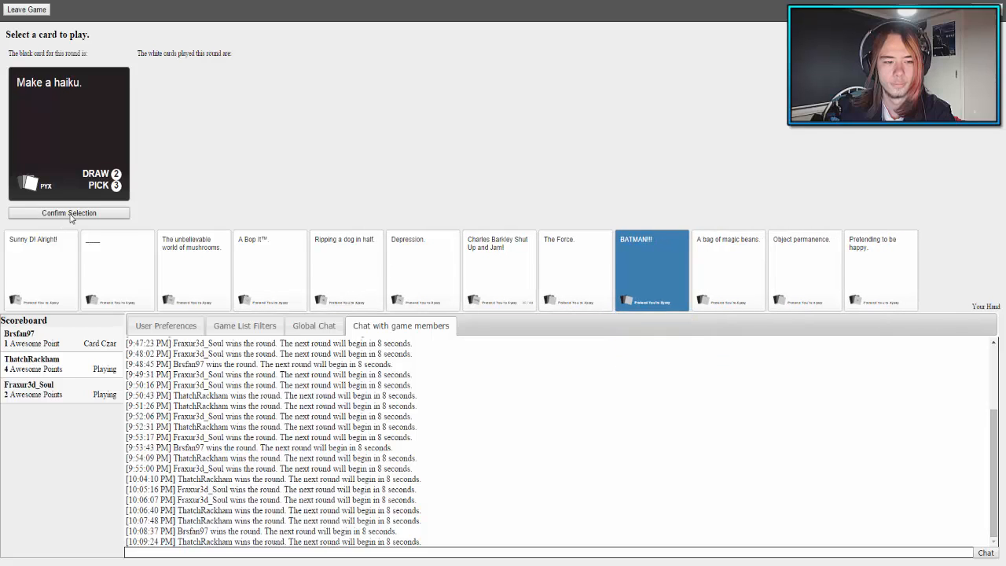
# - Submit three haiku cards: BATMAN!!!, a blank card worded 'masturb', and a third, then confirm
pyautogui.click(651, 271)
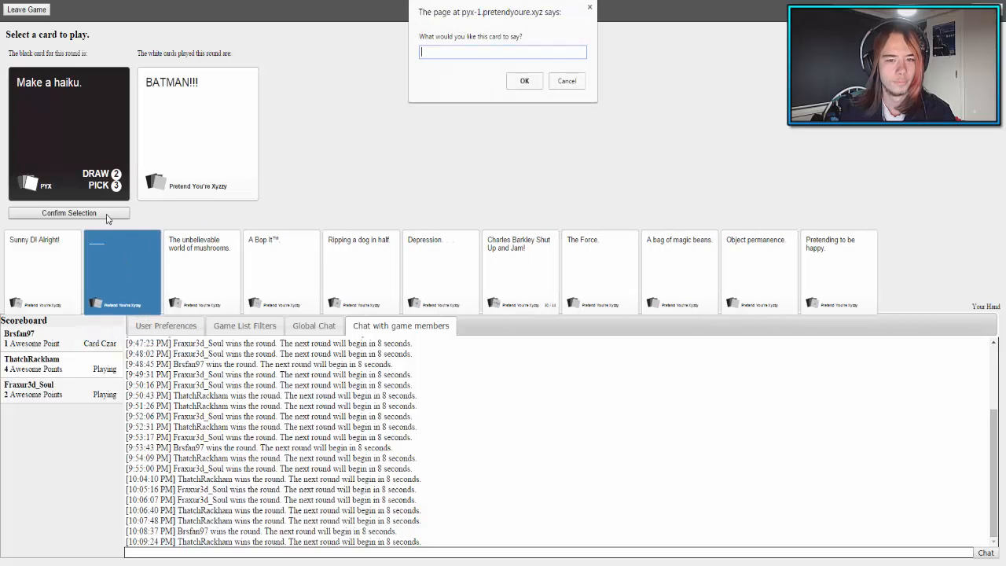
pyautogui.write('masturbated whilst')
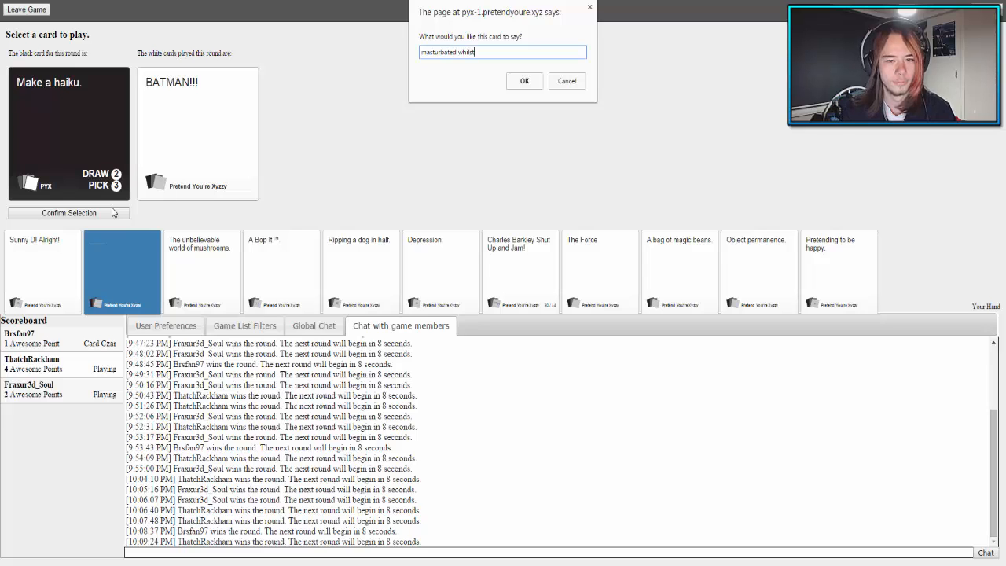
pyautogui.click(525, 81)
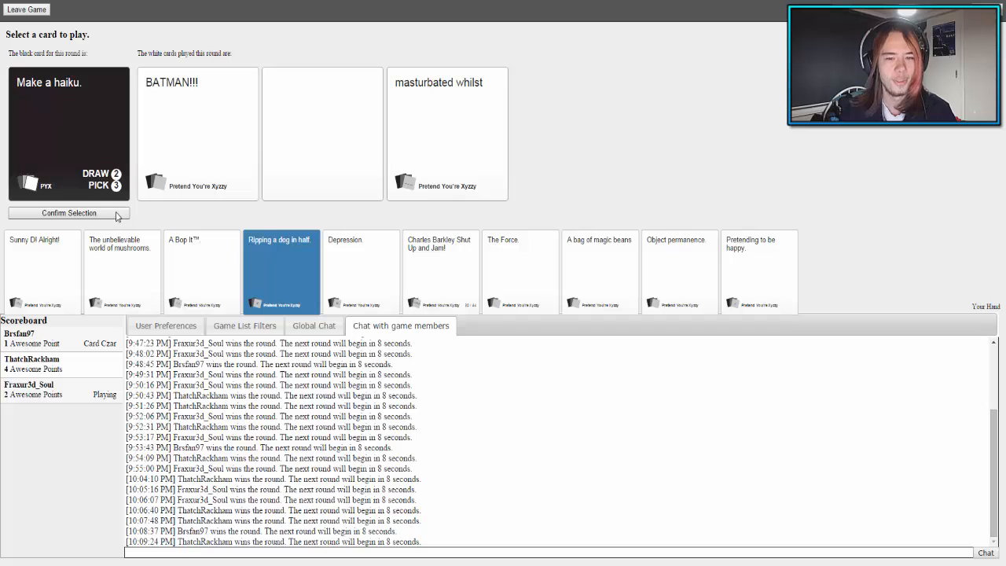
pyautogui.click(70, 212)
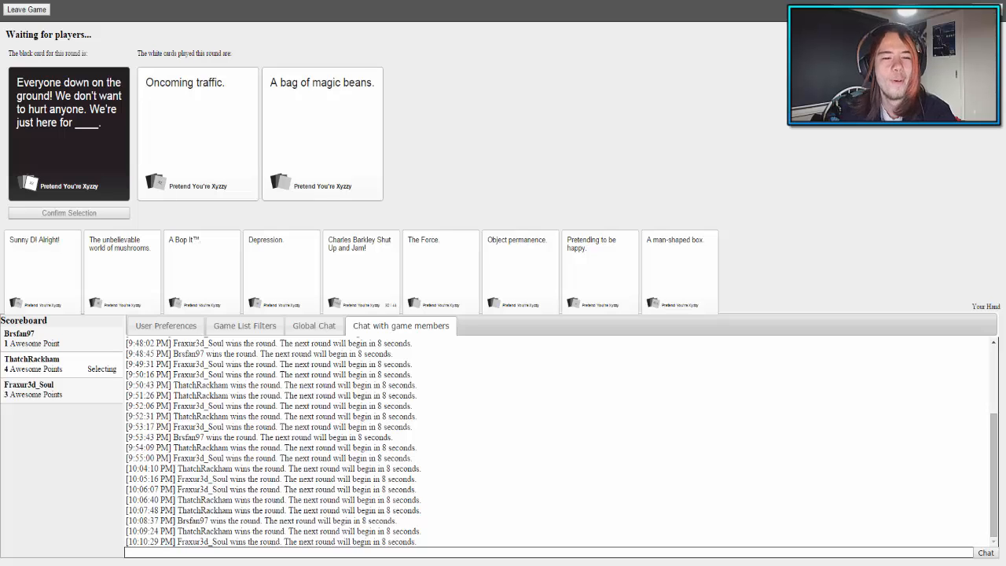
# - Play 'A bag of magic beans' in the 'Everyone down on the ground' round
pyautogui.click(198, 134)
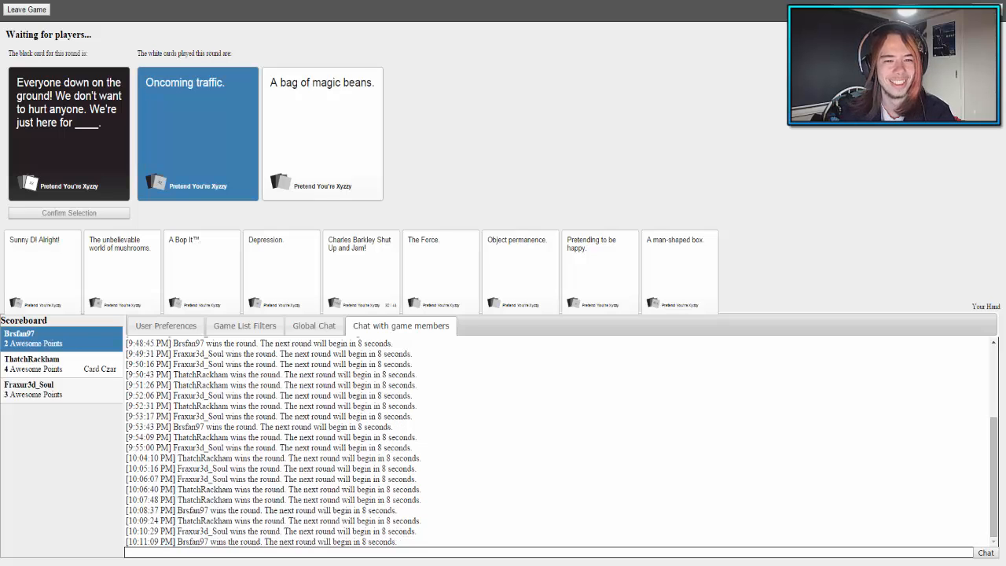
pyautogui.moveTo(667, 161)
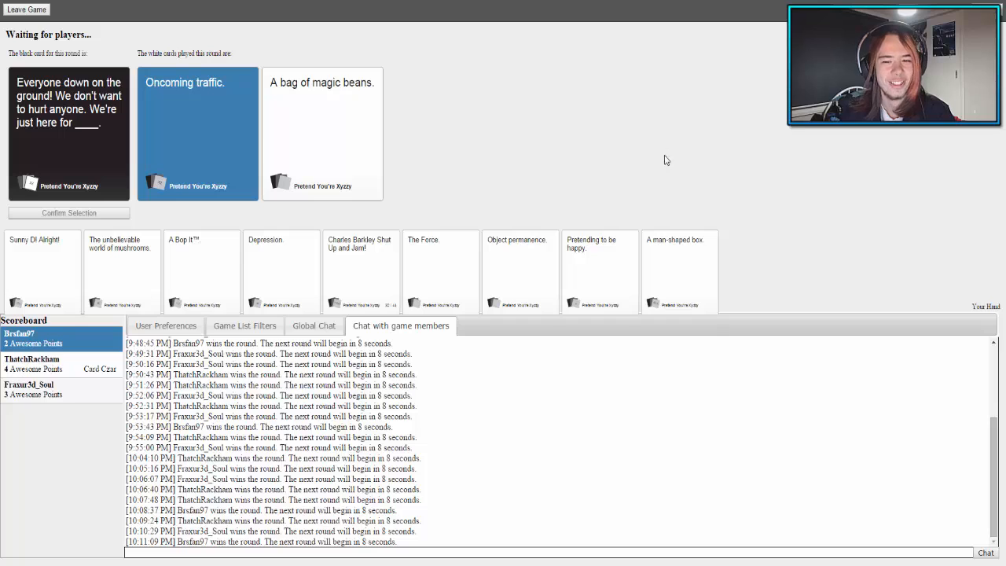
pyautogui.moveTo(544, 149)
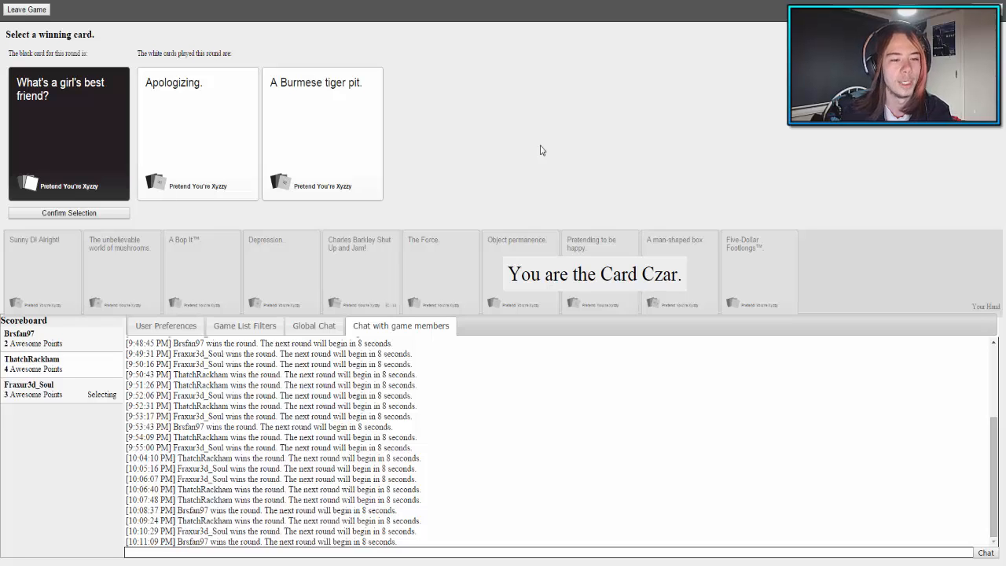
# - Award 'What's a girl's best friend?' to the winner between 'Apologizing.' and 'A Burmese tiger pit.'
pyautogui.click(322, 134)
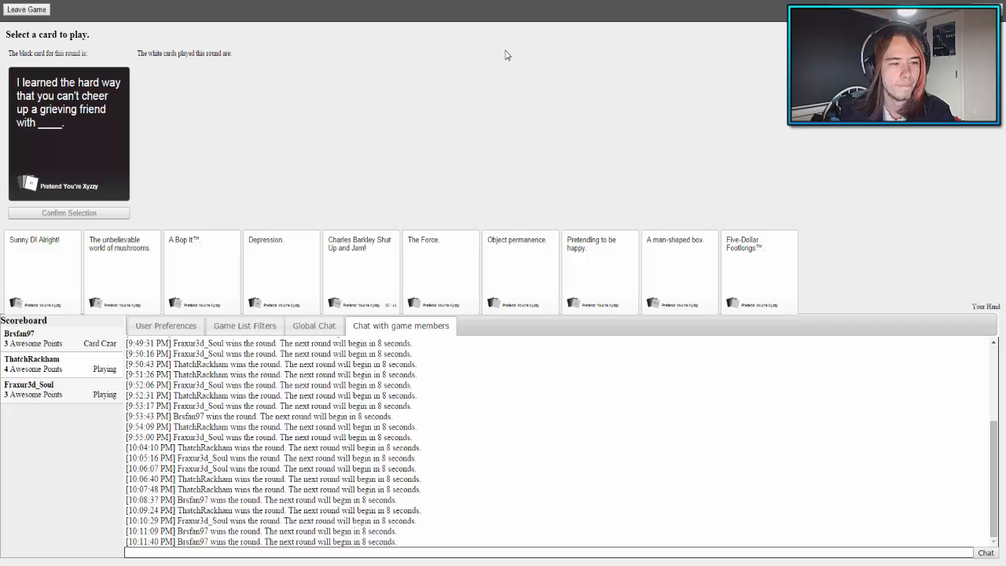
pyautogui.moveTo(533, 64)
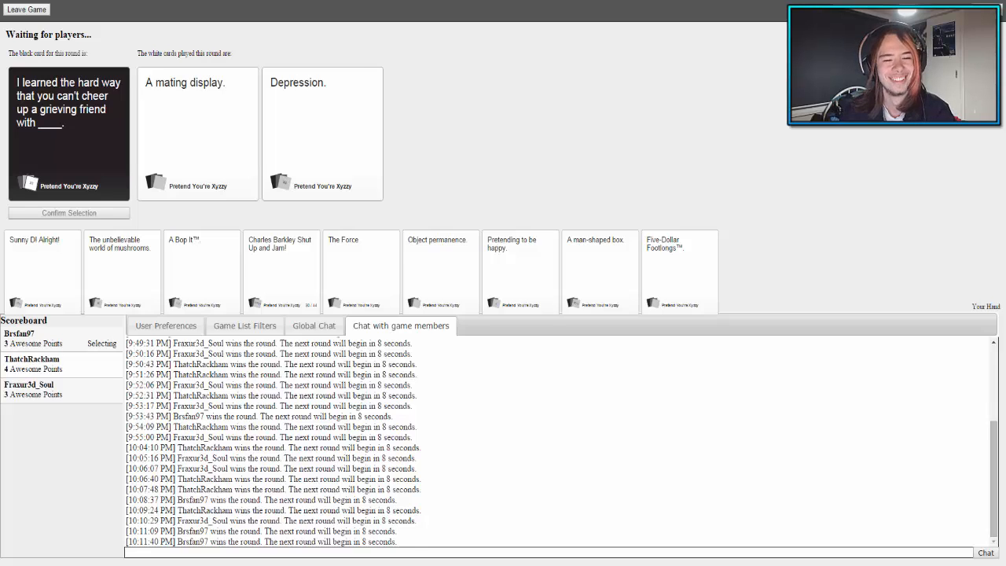
# - Play Depression for the grieving-friend round and have it picked, reaching 4 Awesome Points
pyautogui.click(323, 118)
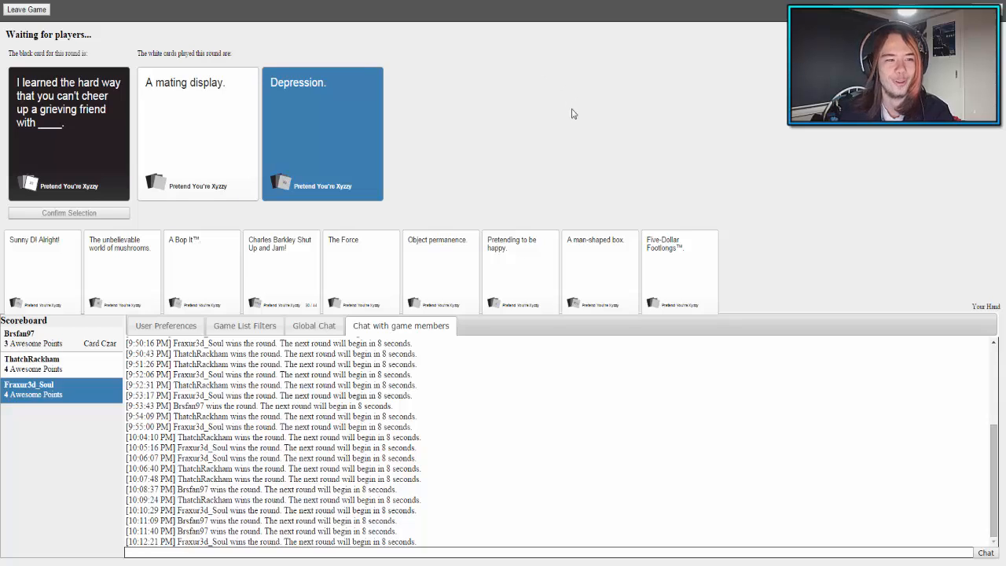
pyautogui.moveTo(566, 126)
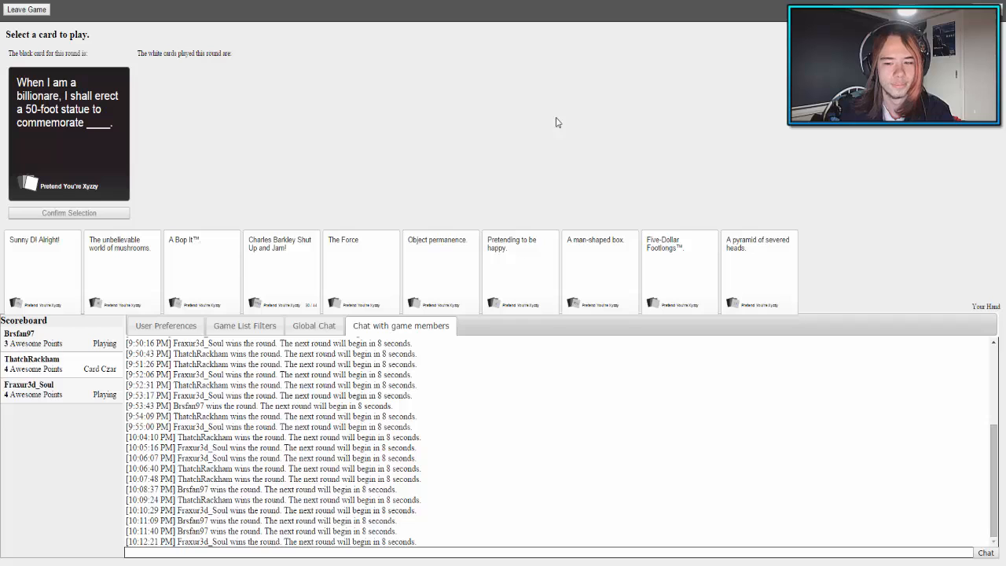
pyautogui.moveTo(678, 148)
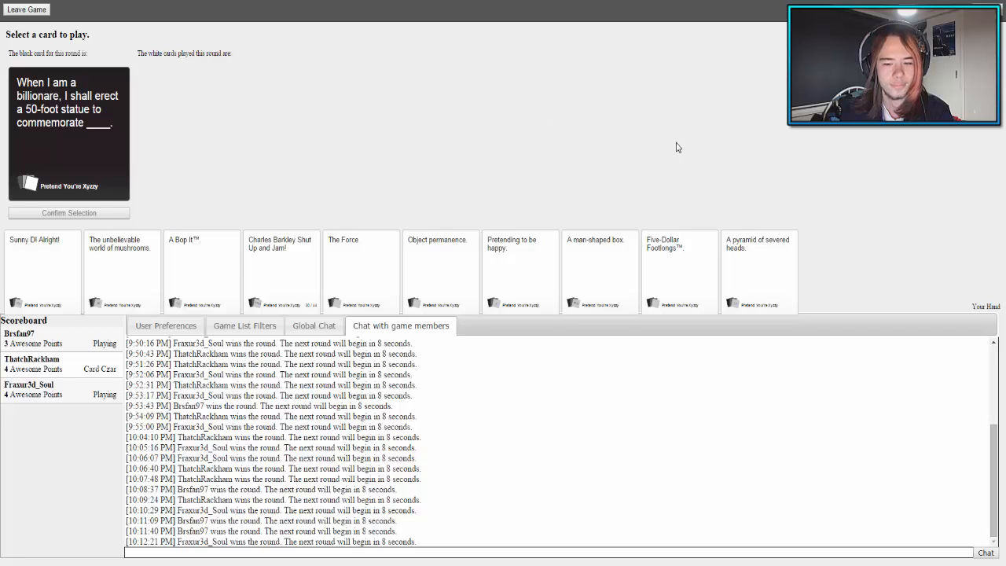
# - Submit 'A pyramid of severed heads.' for the billionaire-statue card and move into the 'My country' round
pyautogui.click(758, 271)
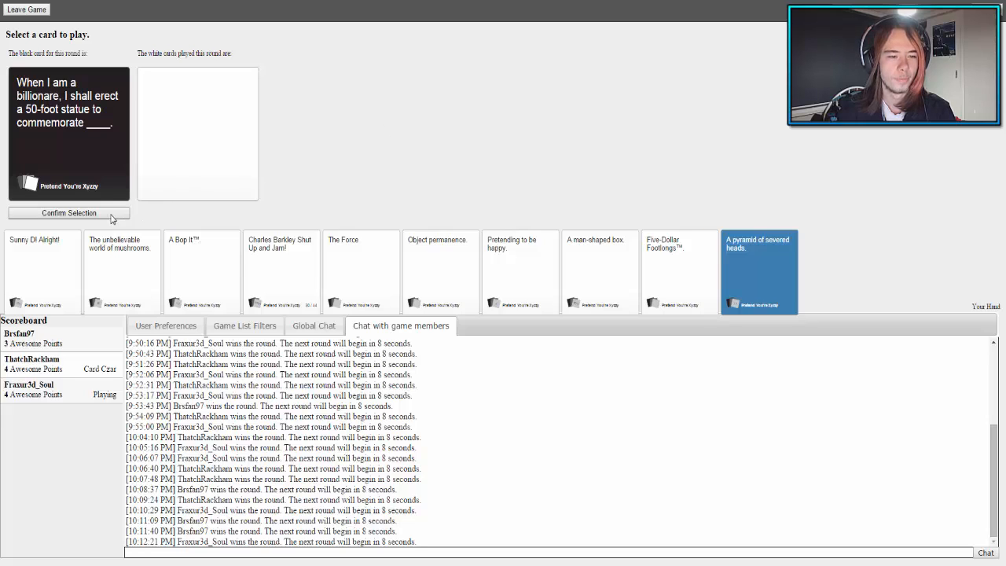
pyautogui.click(69, 212)
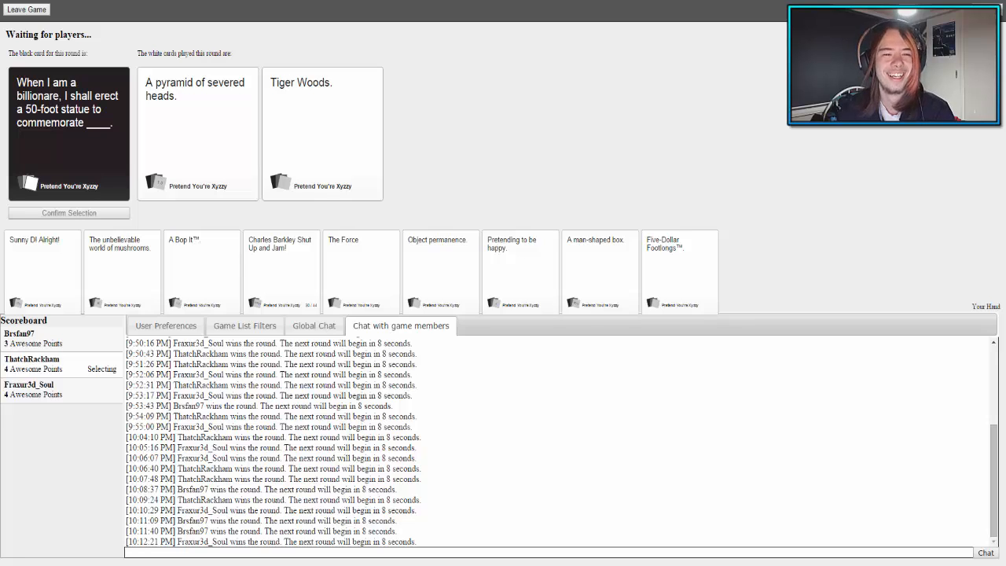
pyautogui.click(198, 134)
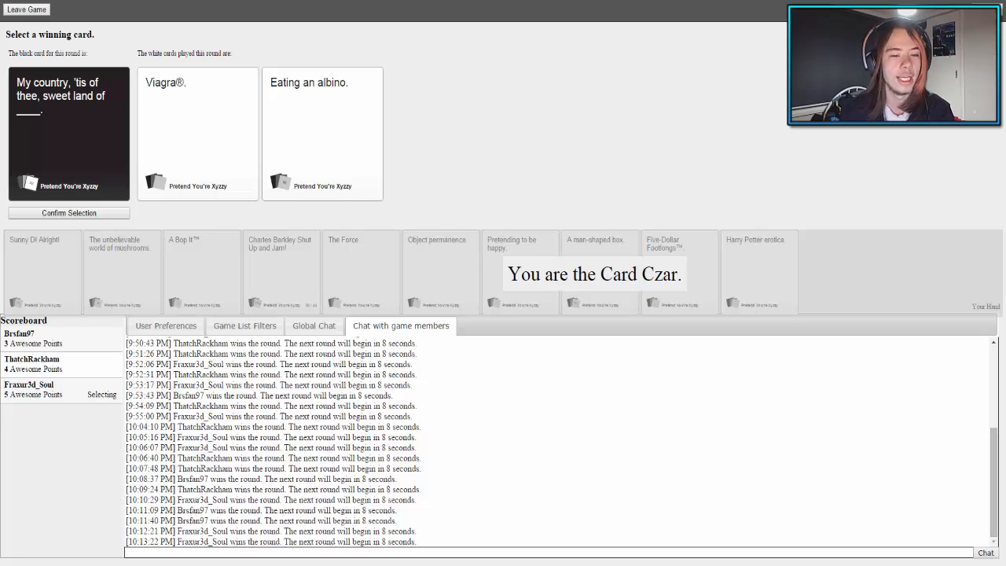
# - As Card Czar, pick the winning white card for the 'My country, 'tis of thee' round
pyautogui.click(322, 132)
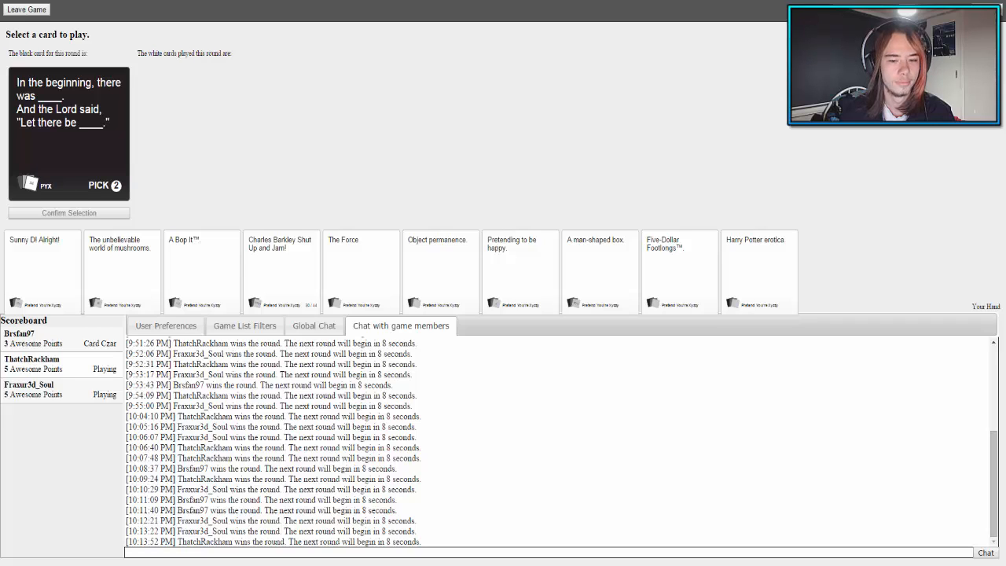
pyautogui.moveTo(516, 198)
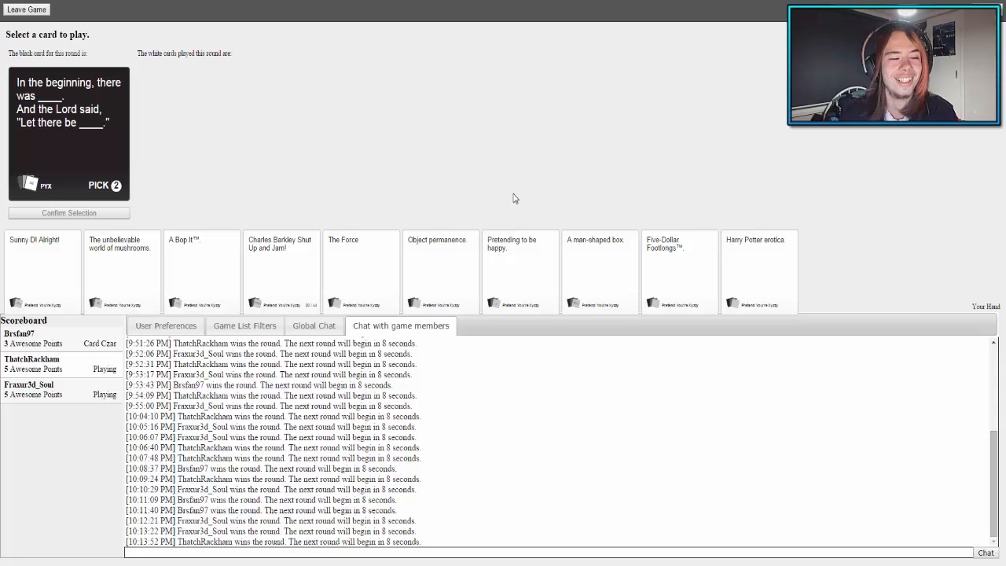
pyautogui.moveTo(522, 189)
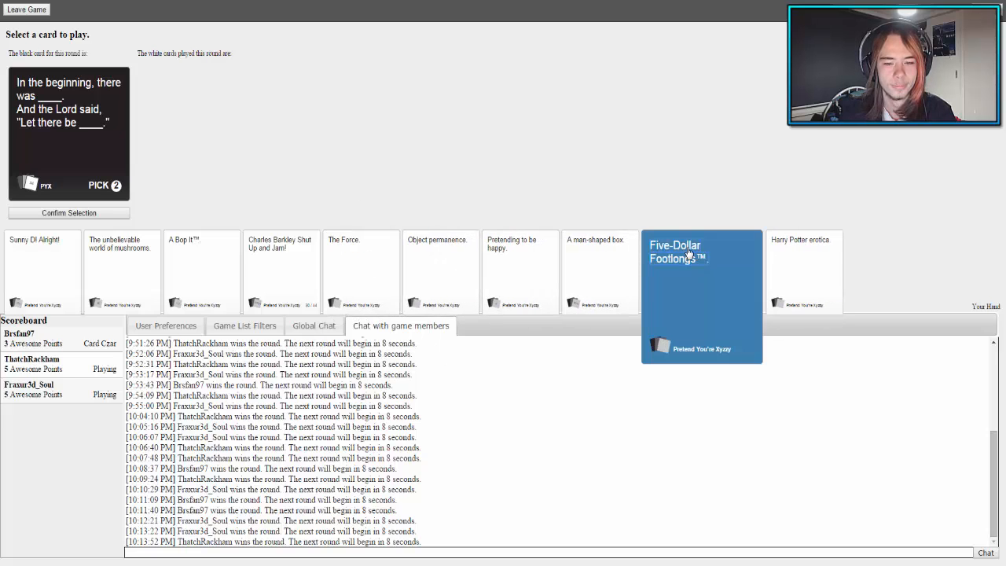
# - Fill both Pick 2 slots with Five-Dollar Footlongs™ and Harry Potter erotica for 'In the beginning'
pyautogui.click(701, 251)
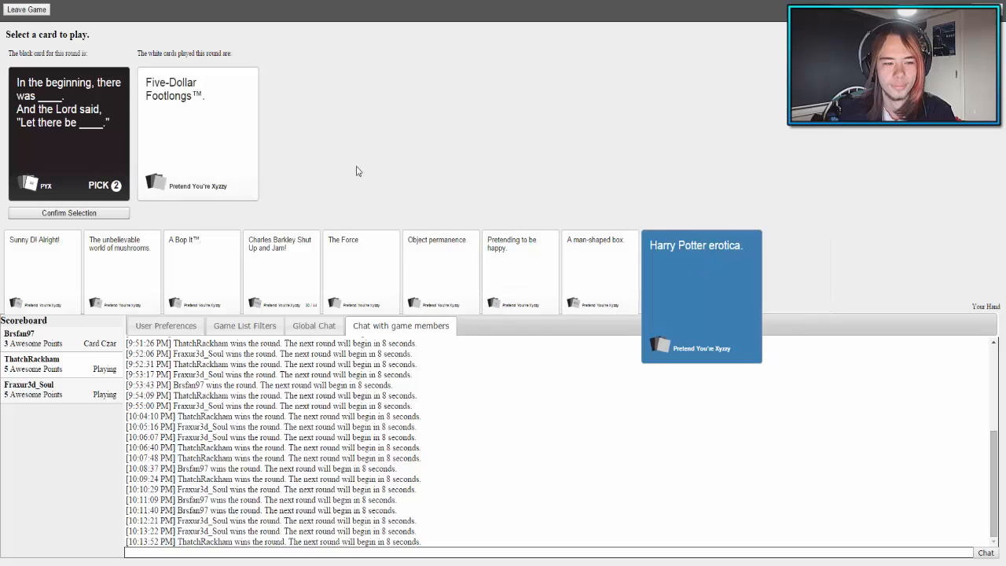
pyautogui.click(701, 295)
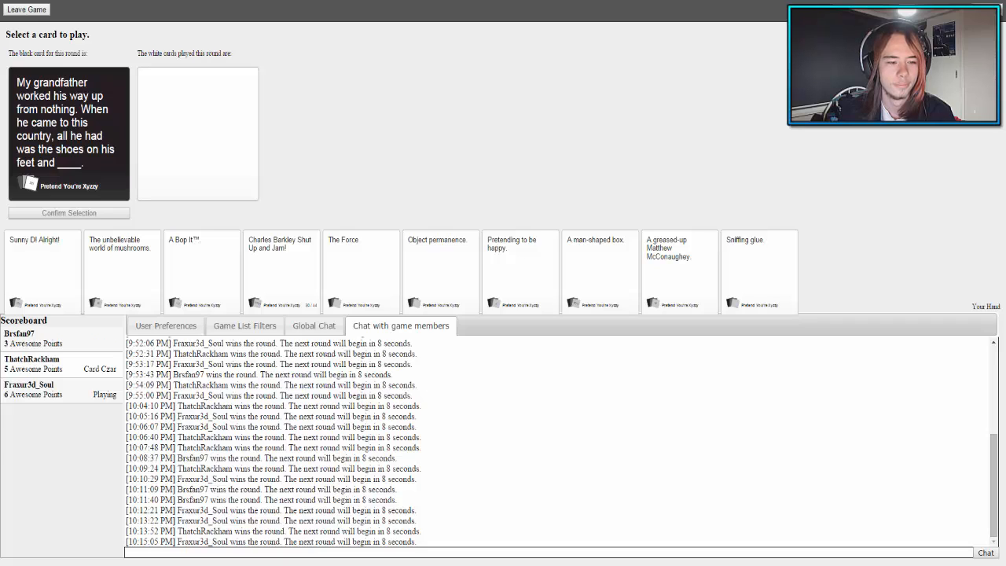
# - Play a card for the grandfather round and advance to the 'Cosmo' round as Card Czar
pyautogui.click(679, 271)
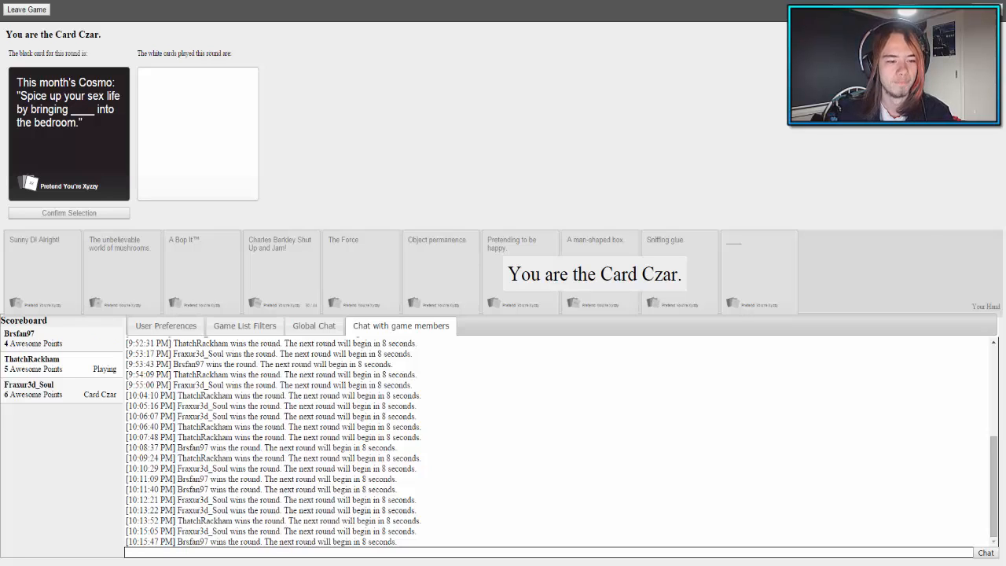
# - Judge the Cosmo round so the 'blind date' round begins
pyautogui.click(323, 134)
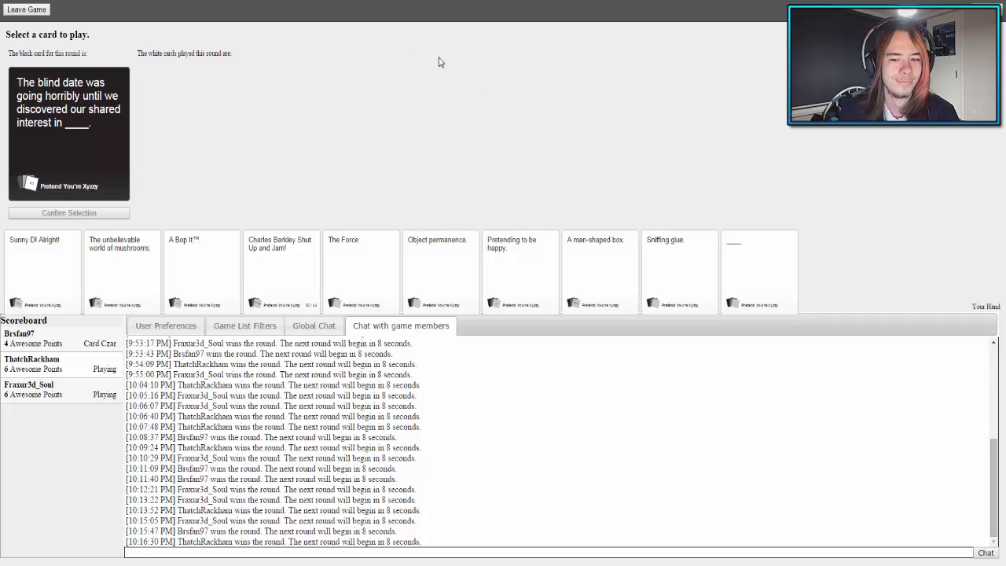
# - Pick and confirm the blank write-in card as the answer to the blind date prompt
pyautogui.click(757, 270)
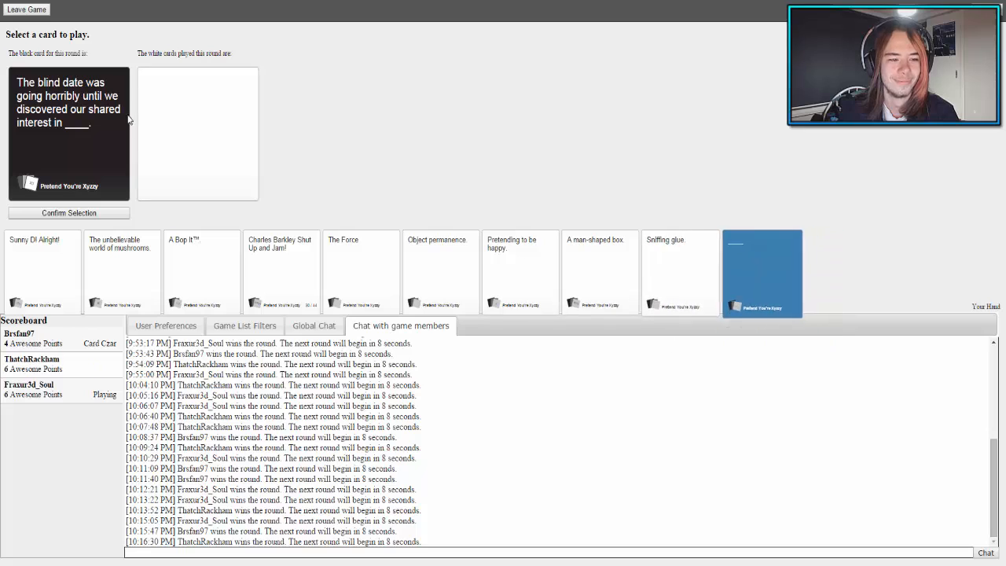
pyautogui.click(761, 274)
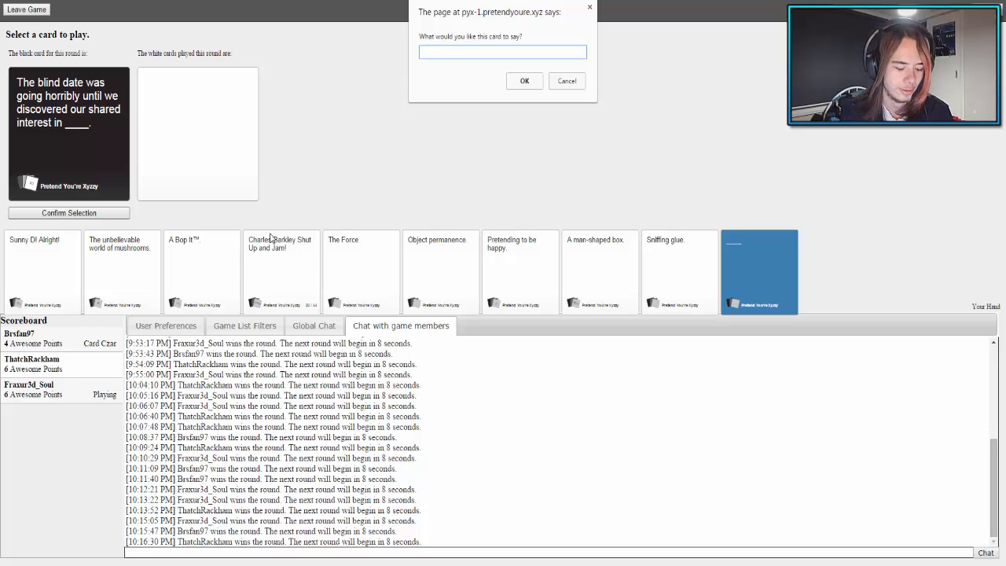
# - Submit the custom card text 'Nashs pubic hair' and continue into the 'smell like' round
pyautogui.write('Nashs pubic hair')
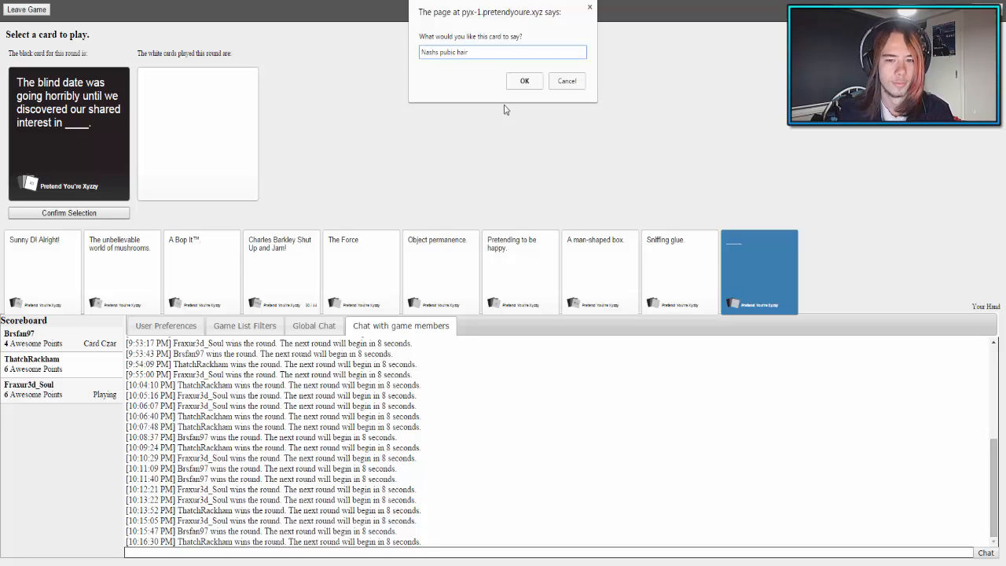
pyautogui.click(526, 82)
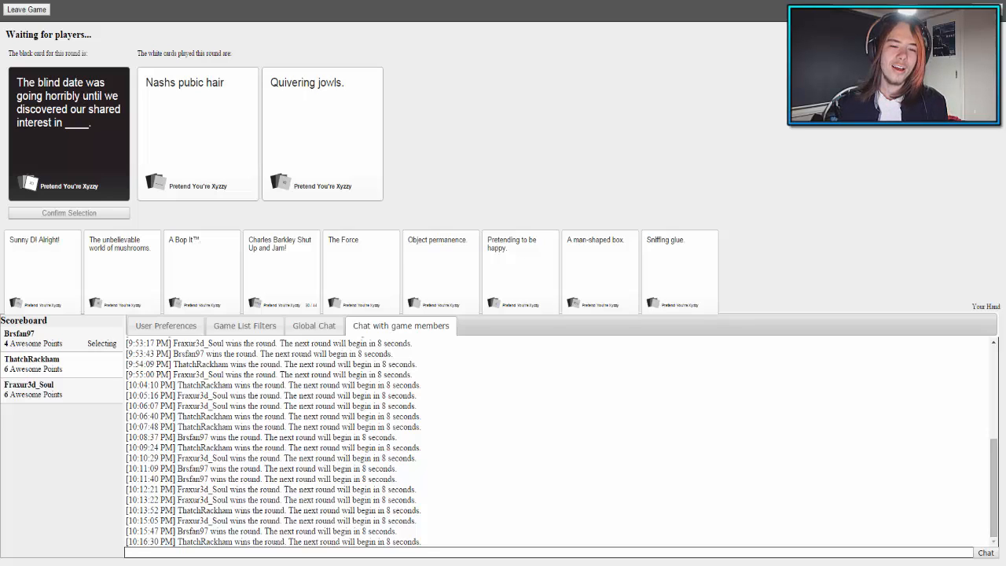
pyautogui.click(198, 134)
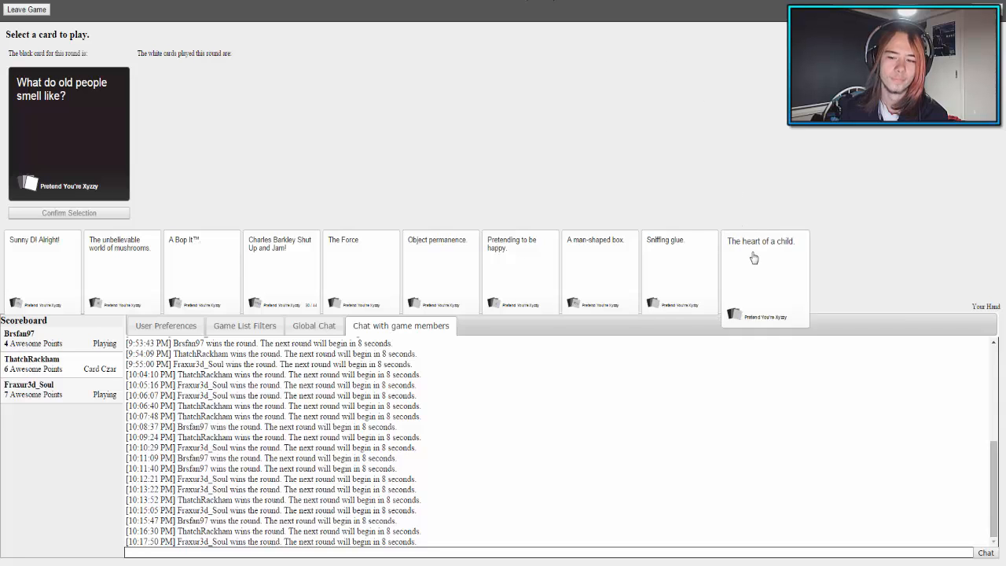
# - Play 'The heart of a child.' for the old-people-smell prompt and advance to the next round
pyautogui.click(764, 277)
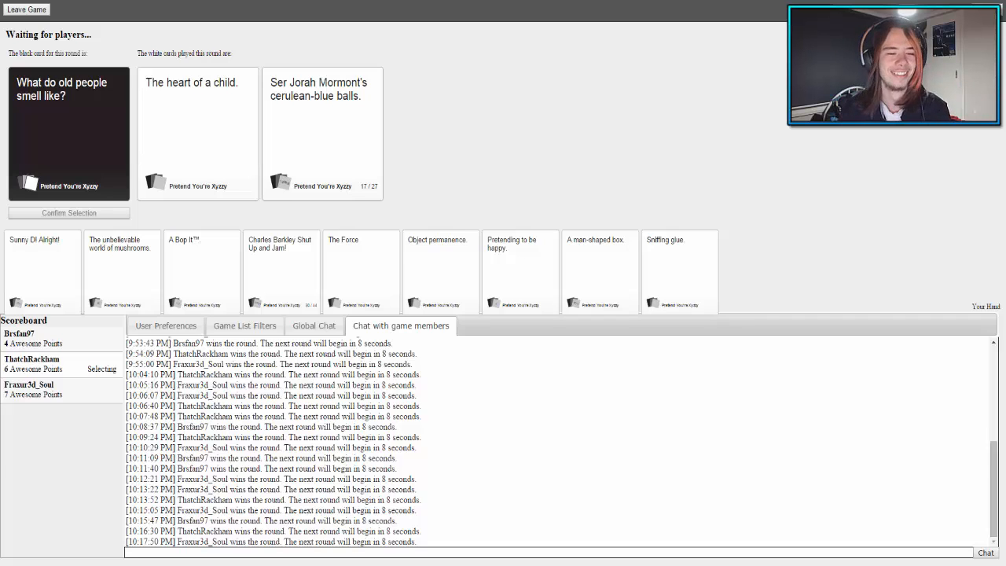
pyautogui.click(322, 133)
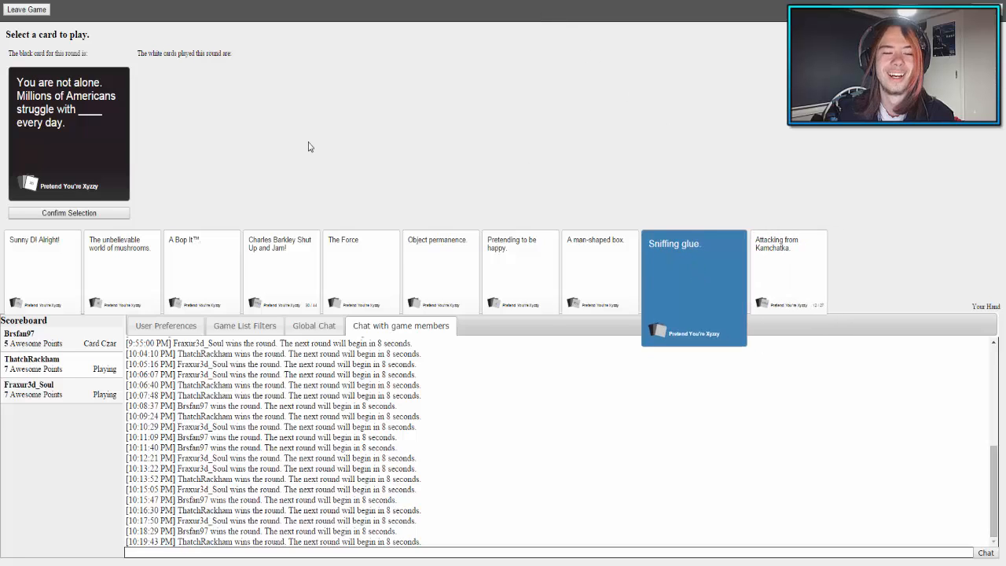
# - Confirm 'Sniffing glue.' for the 'You are not alone' prompt and move into the 'secret power' round
pyautogui.click(695, 283)
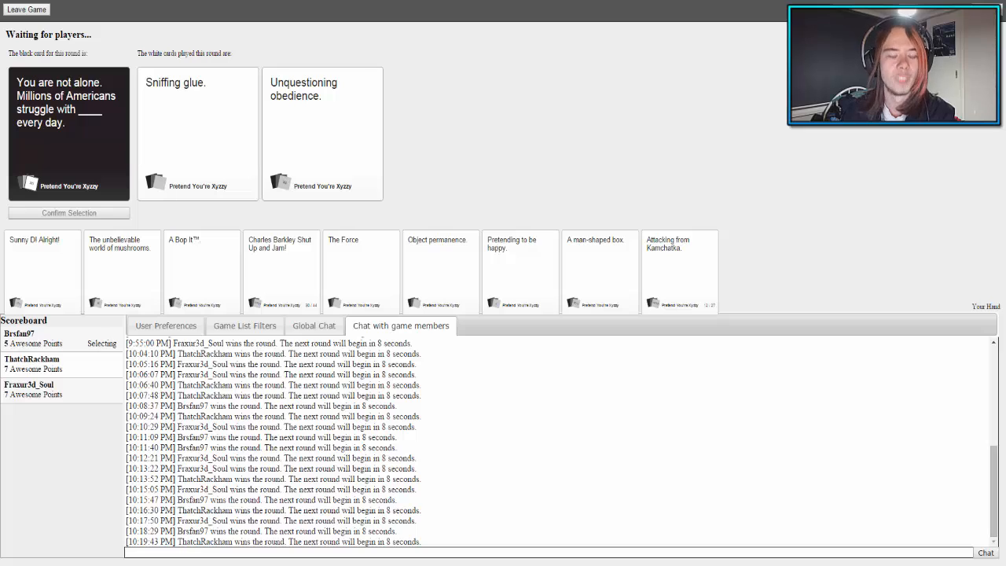
pyautogui.click(198, 133)
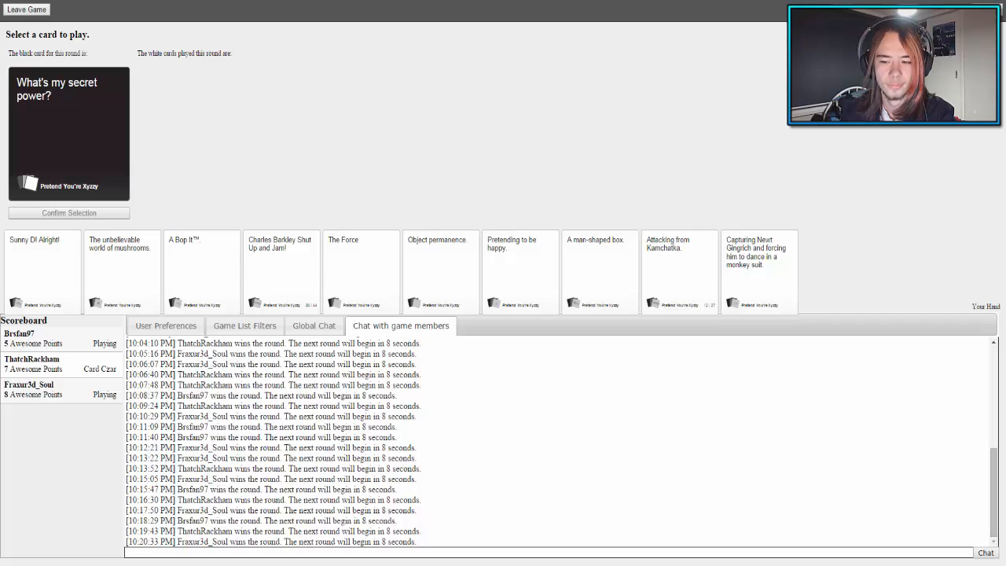
# - Play the 'Capturing Newt Gingrich…' monkey-suit dancing card into the 'secret power' round and confirm
pyautogui.click(757, 271)
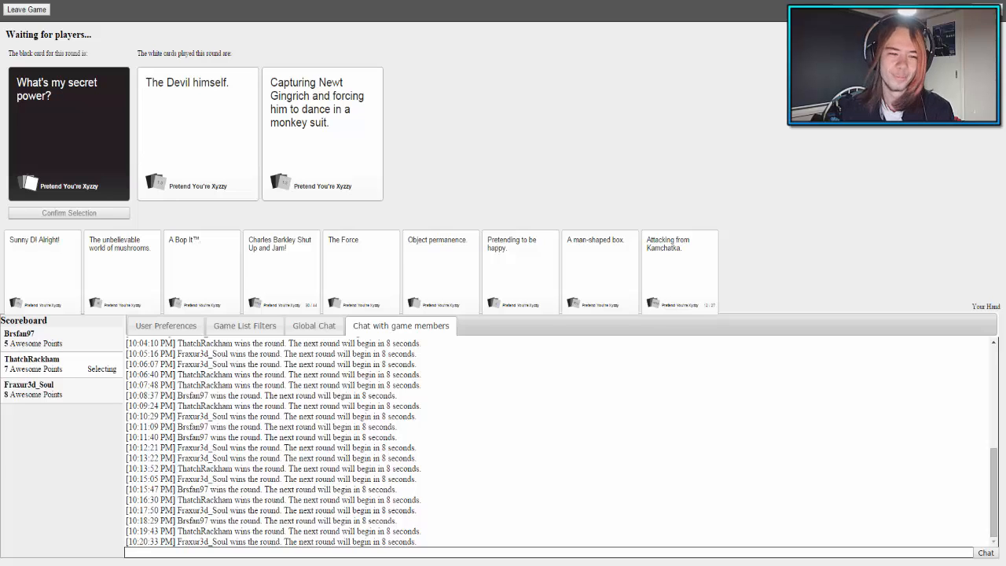
pyautogui.click(322, 134)
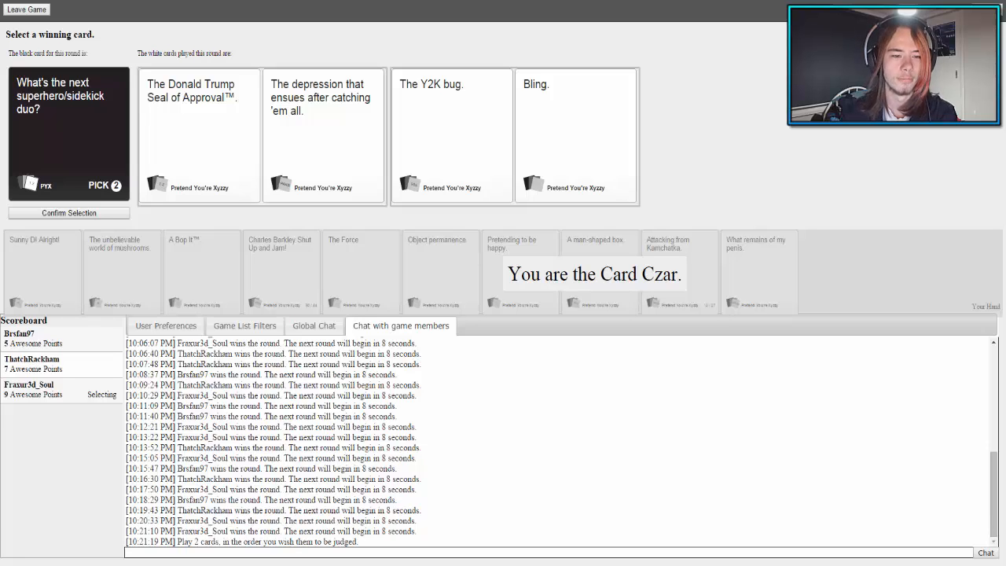
# - Award the Donald Trump Seal of Approval pair the win, then play 'What remains of my penis.' in the 'six things' round
pyautogui.click(198, 134)
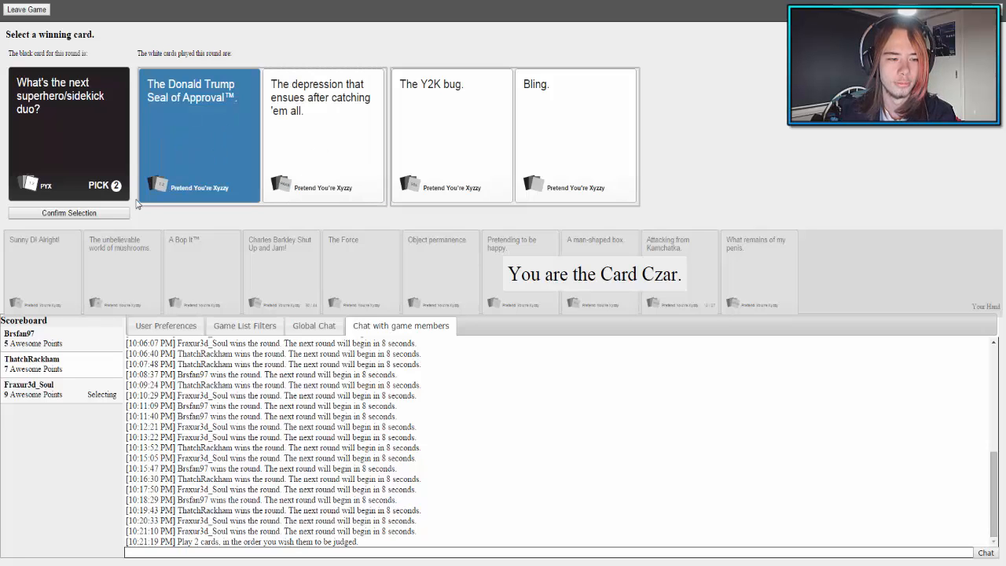
pyautogui.click(323, 134)
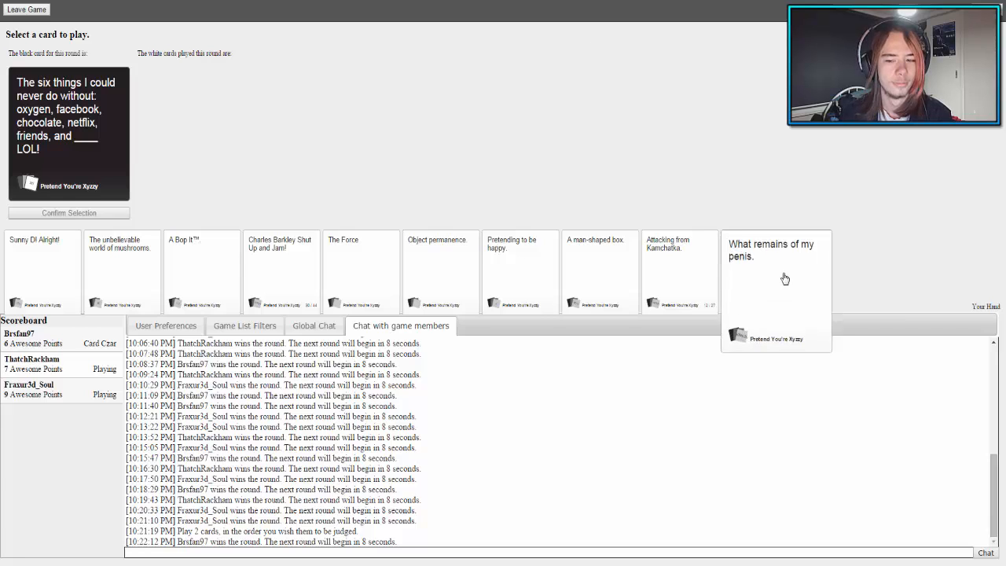
pyautogui.click(777, 270)
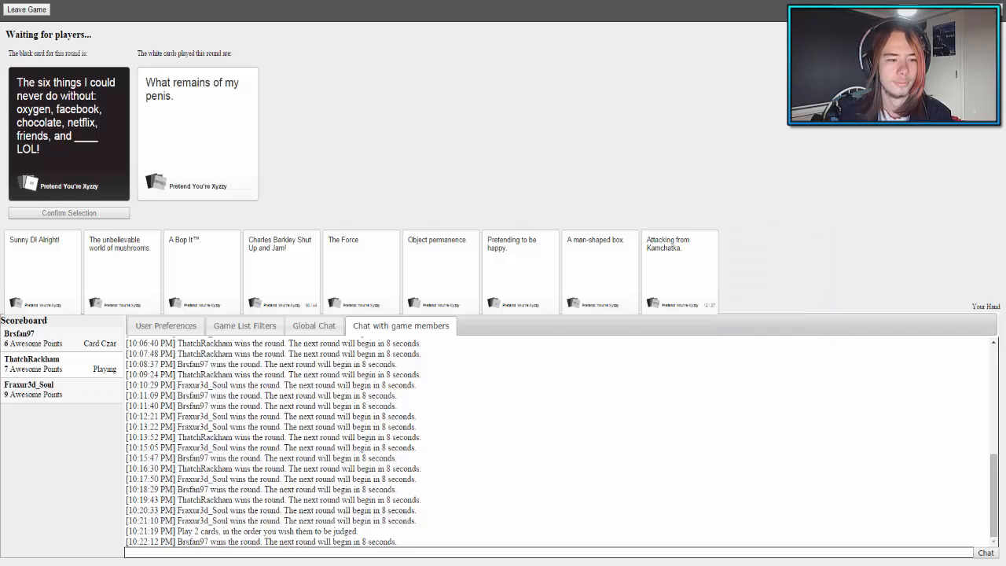